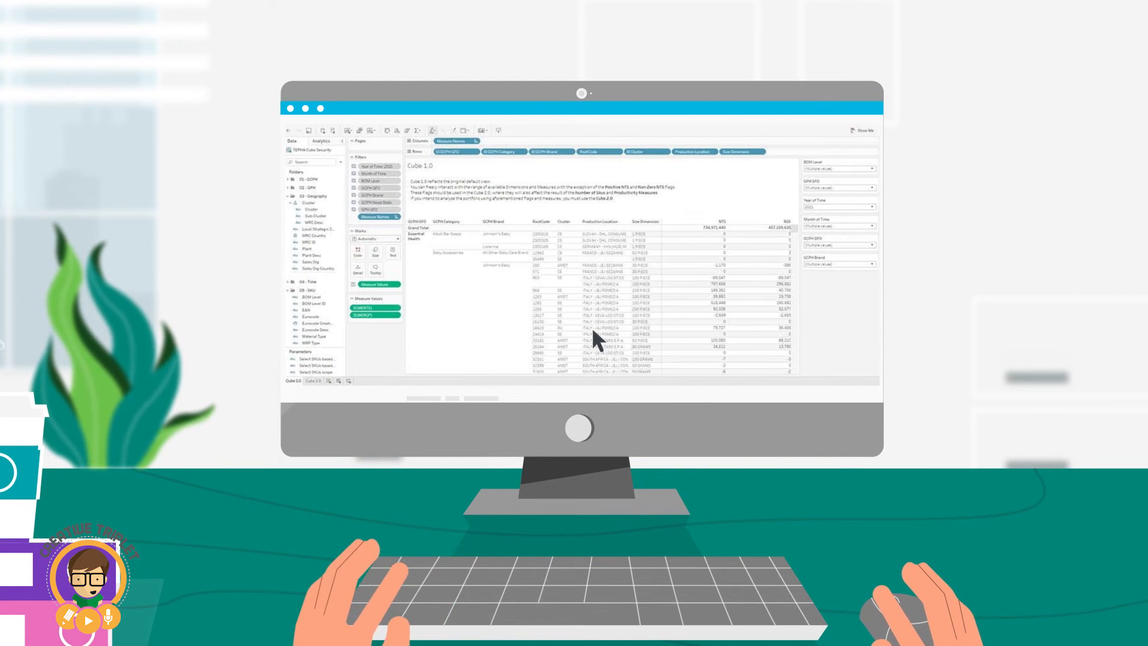
{"action": "mouse_move", "coordinate": [476, 233]}
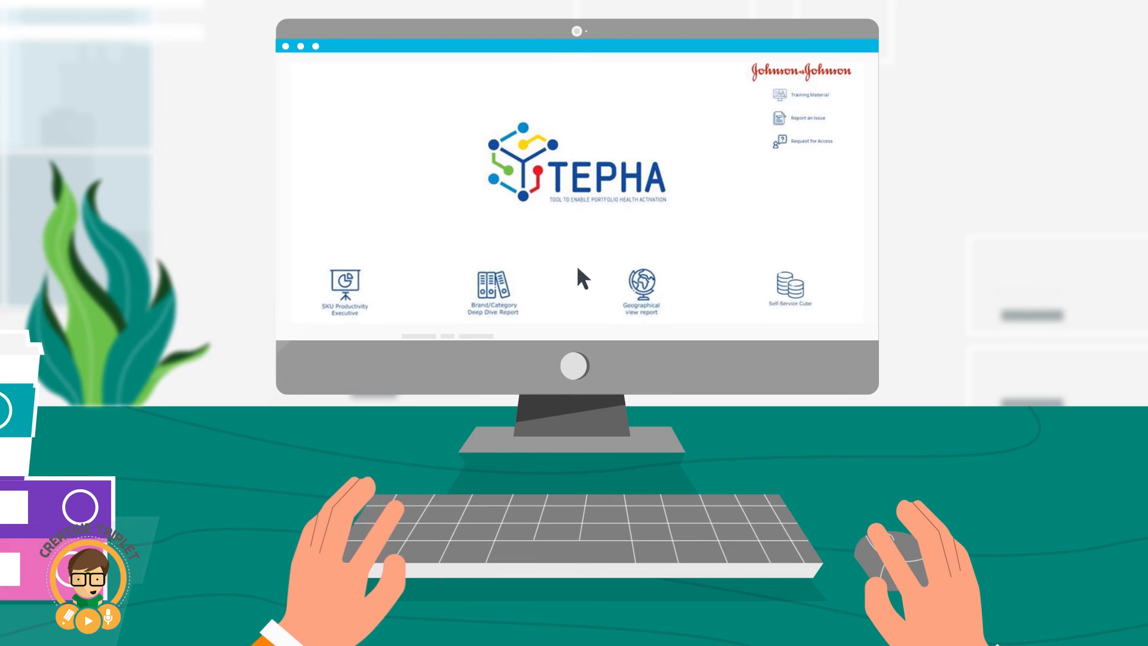
{"action": "mouse_move", "coordinate": [472, 173]}
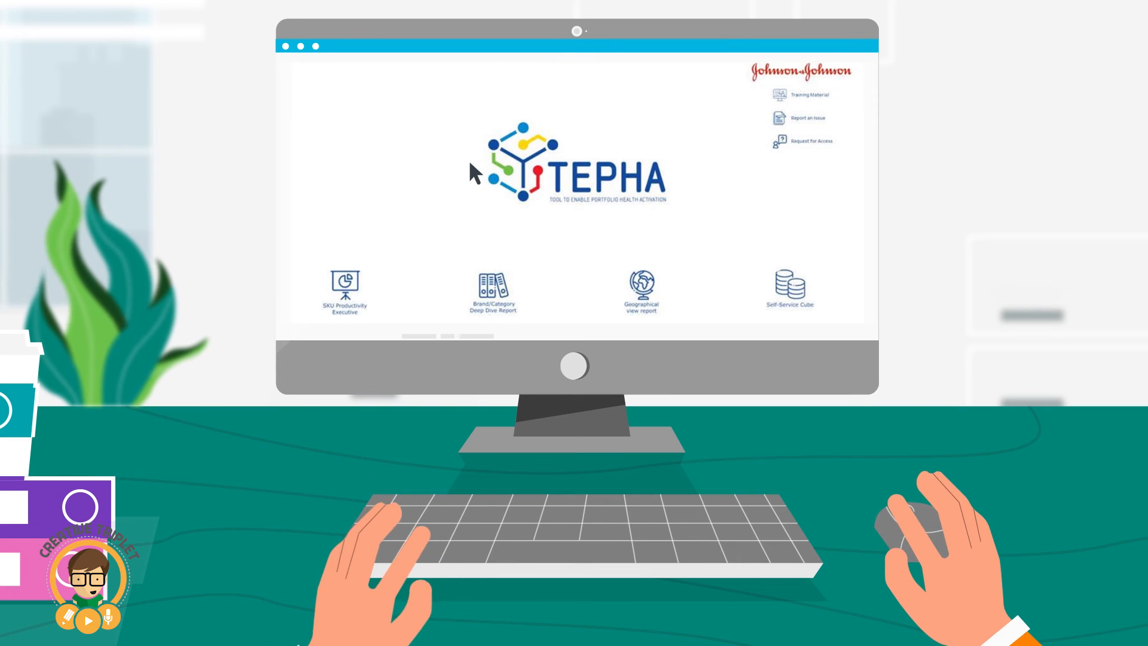